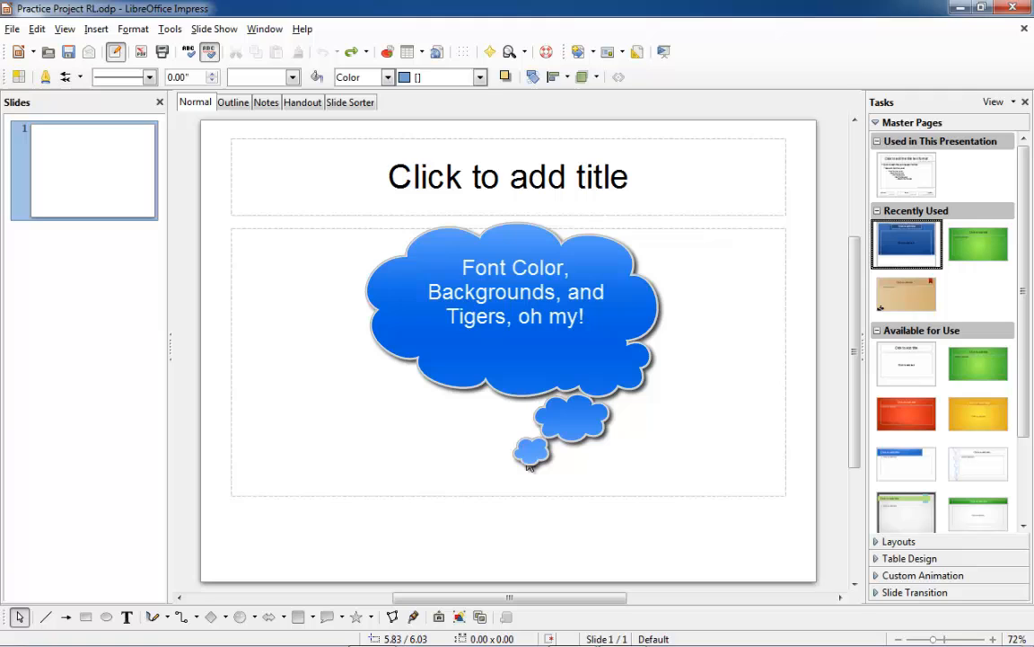
- Delete the 'Tigers, oh my!' cloud callout, leaving only empty placeholders
click(514, 361)
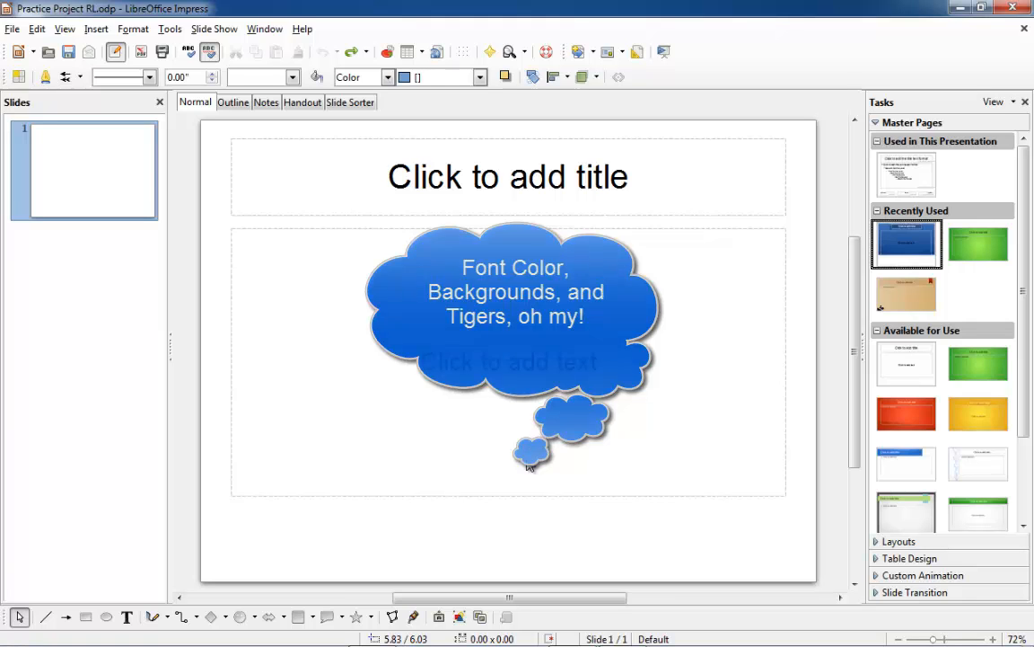
key(Delete)
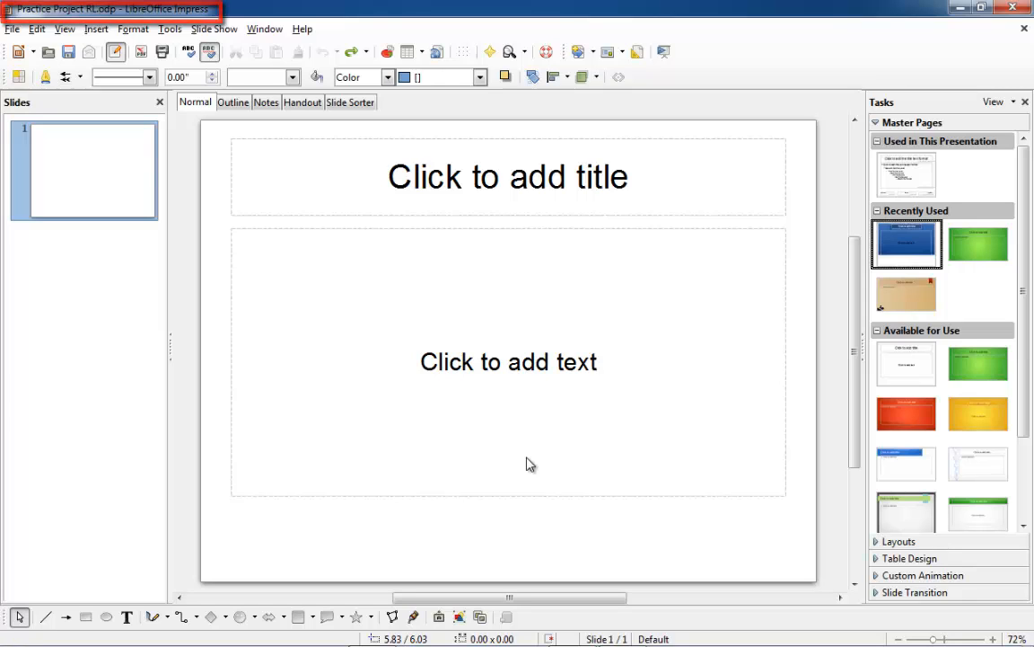
mouse_move(564, 488)
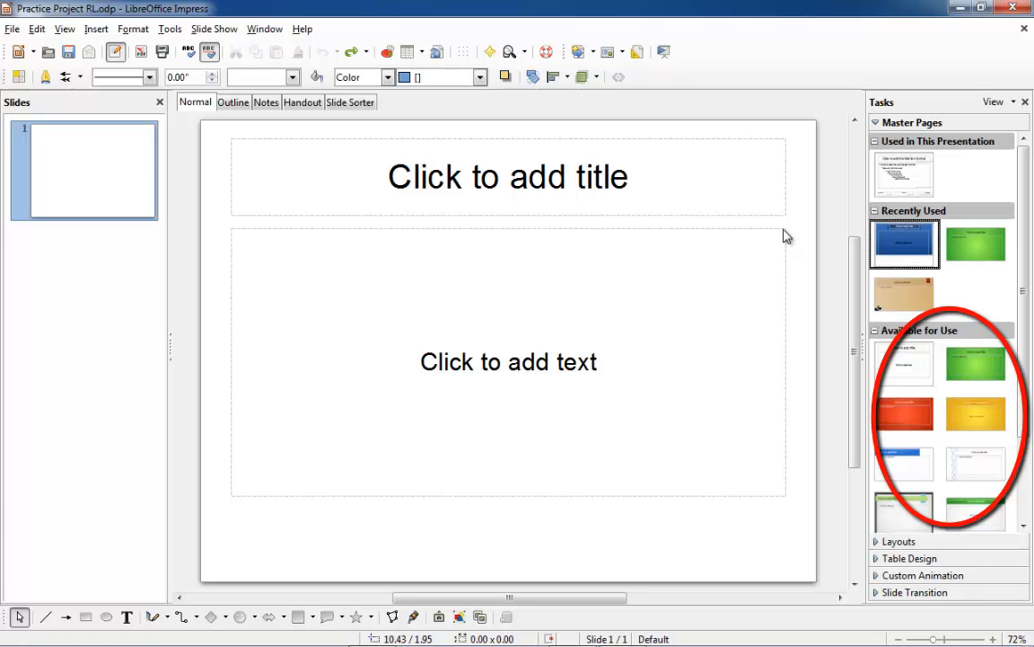
mouse_move(777, 248)
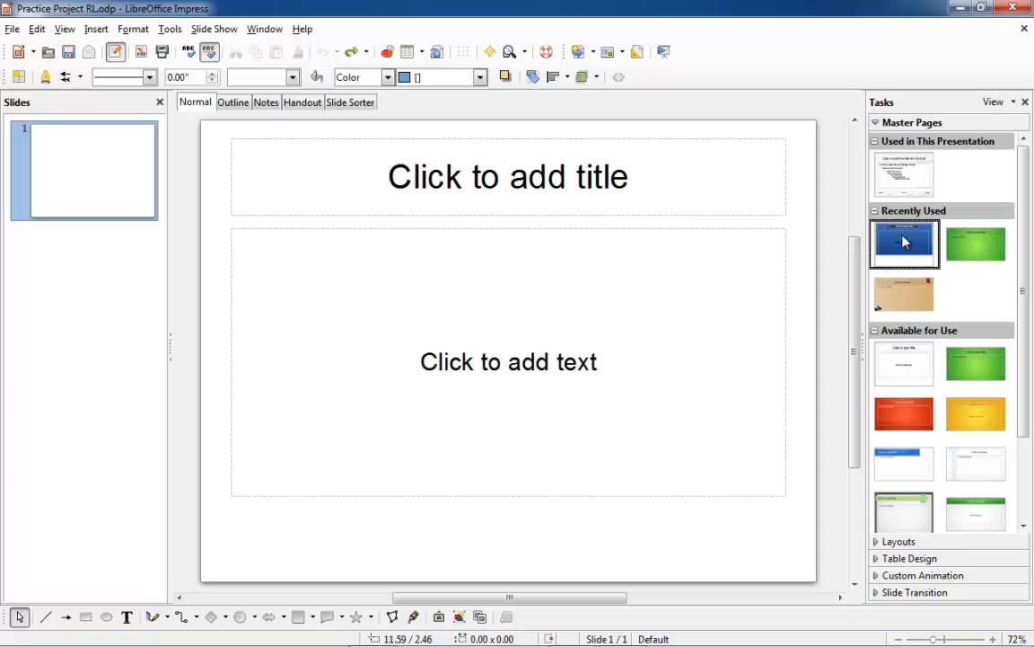
mouse_move(905, 244)
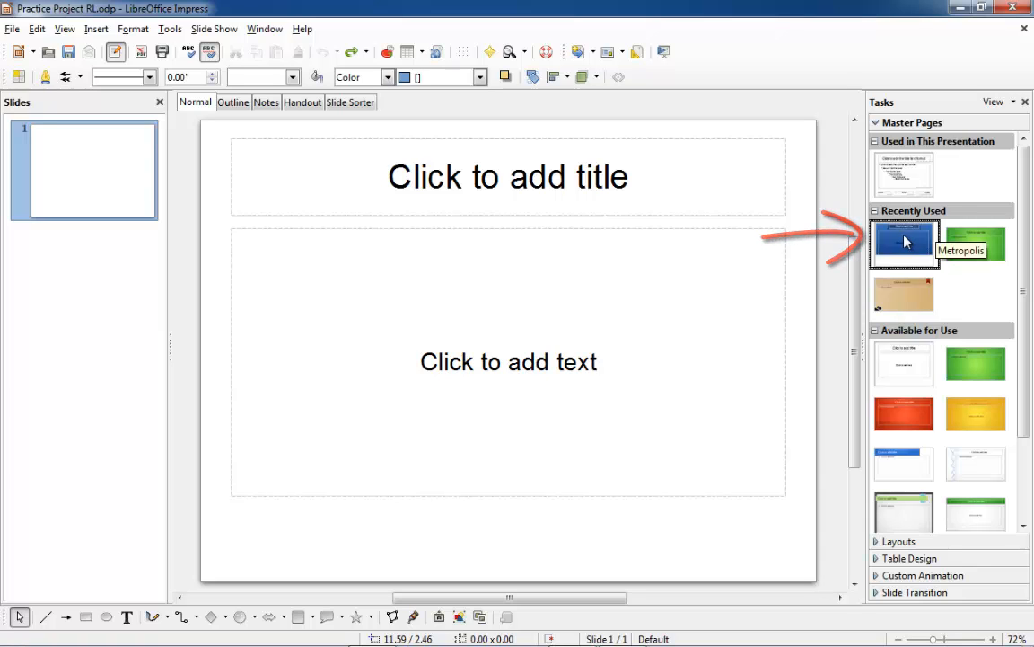
- Apply the blue Metropolis master page and add a second slide
click(905, 245)
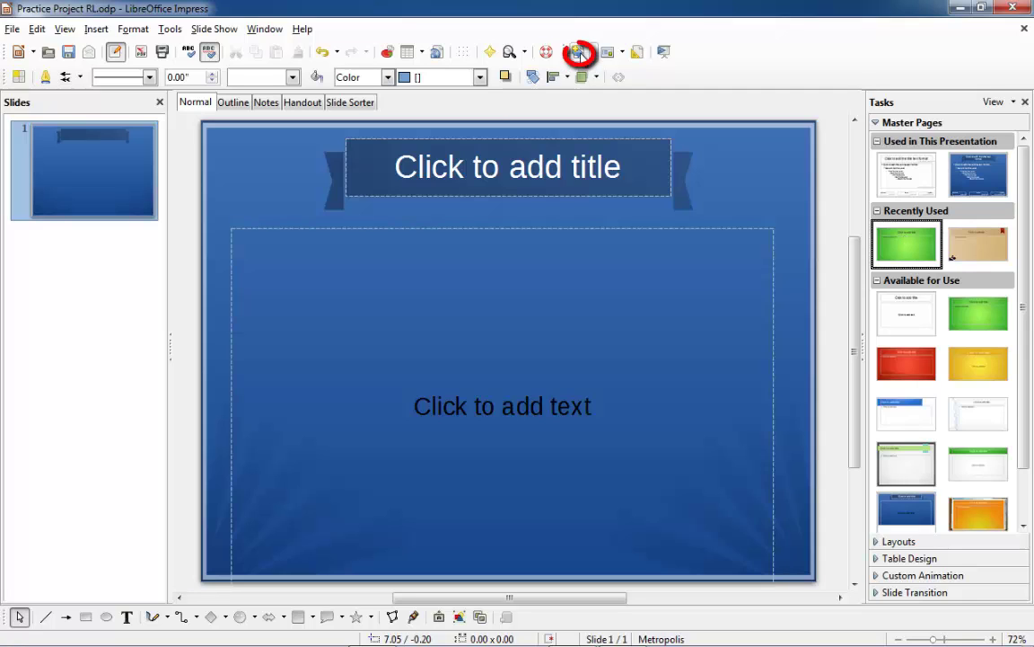
click(579, 51)
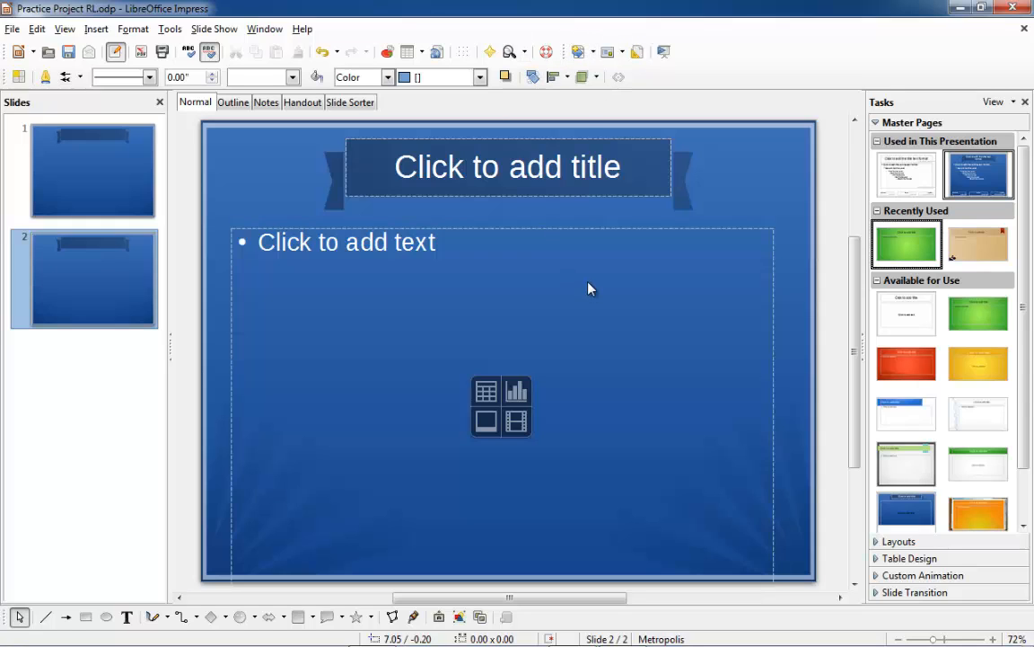
mouse_move(591, 459)
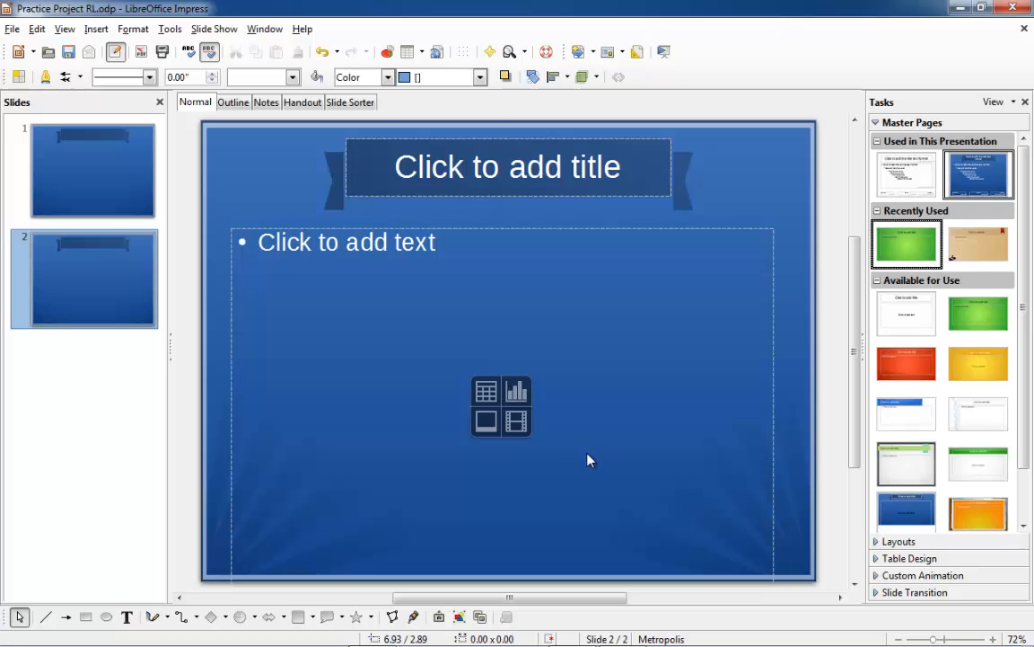
mouse_move(591, 458)
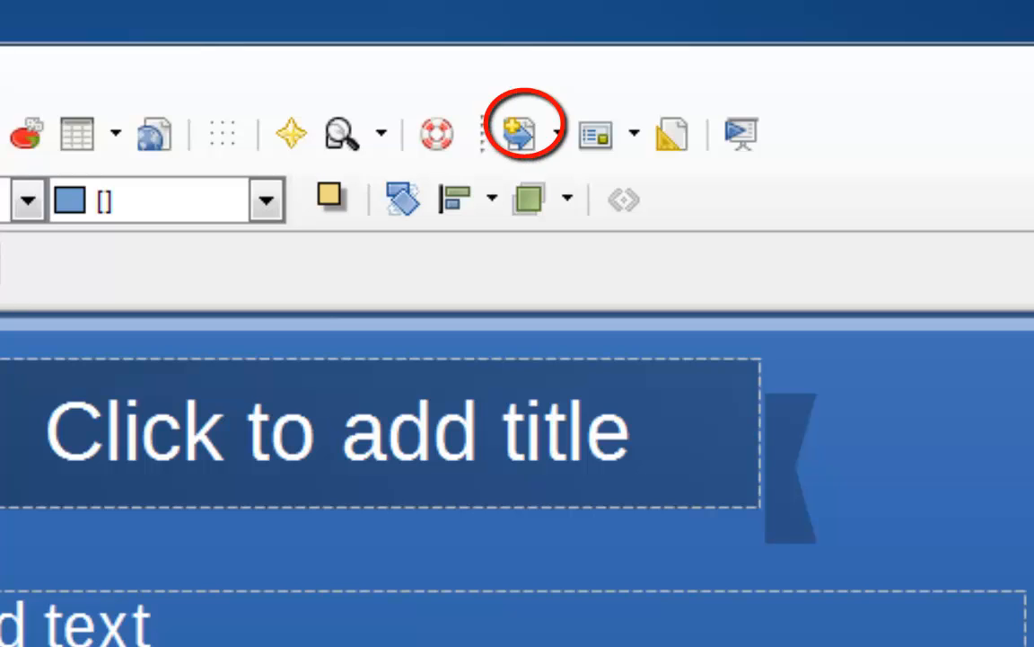
mouse_move(638, 269)
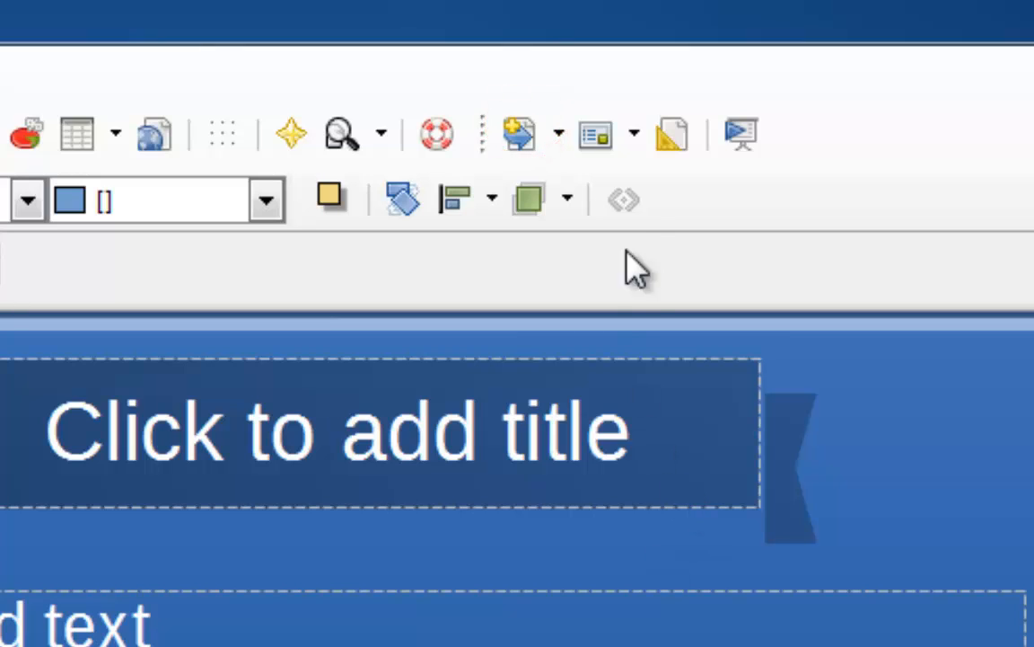
mouse_move(561, 135)
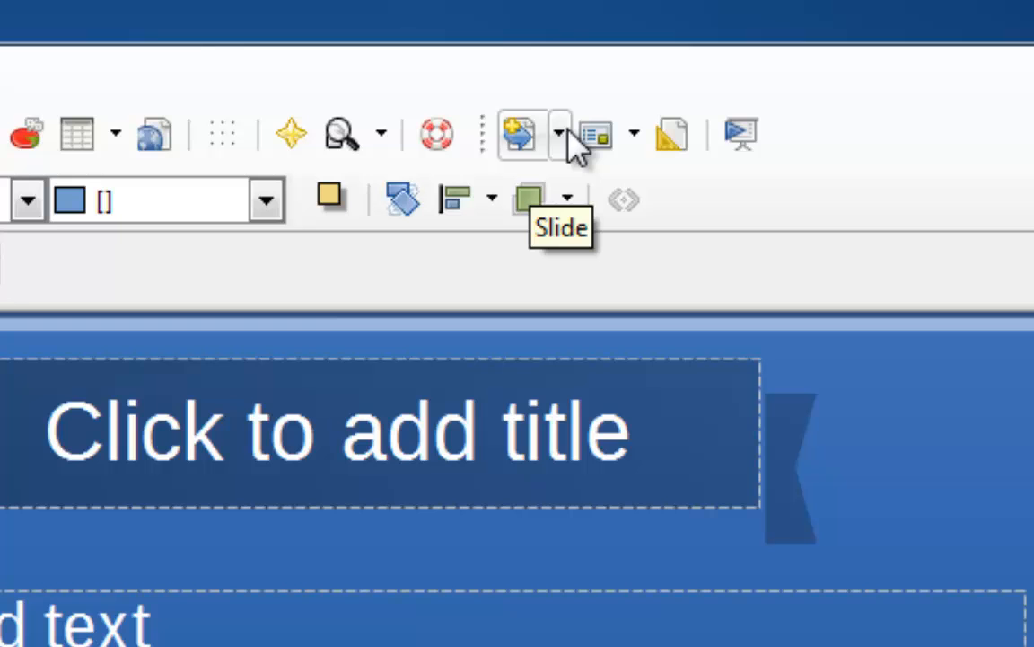
- Insert a third slide using the Title, 6 Content layout
click(561, 133)
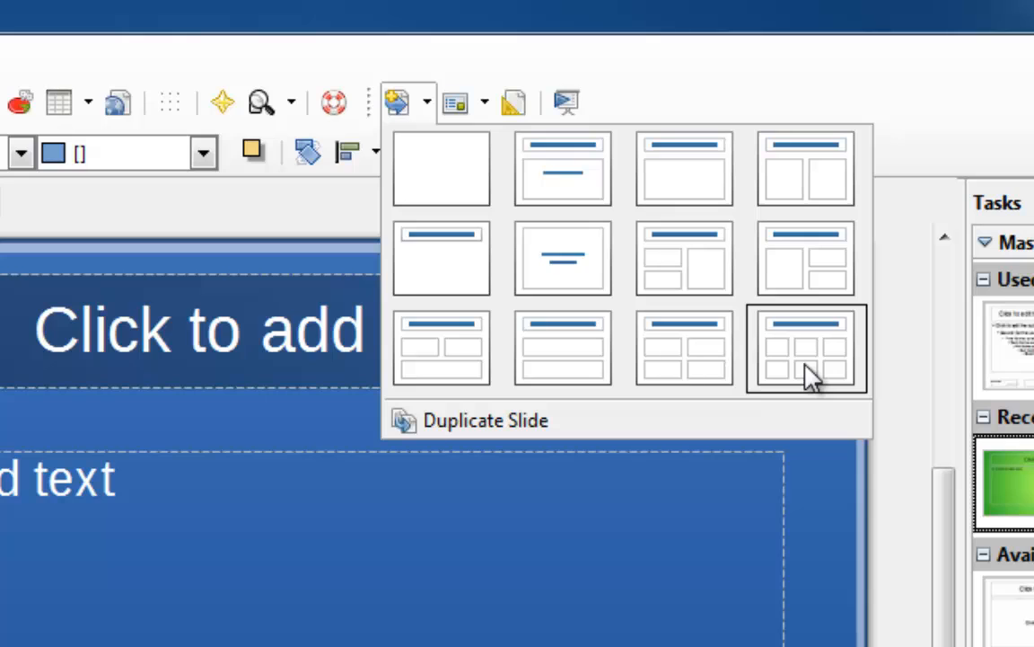
click(804, 349)
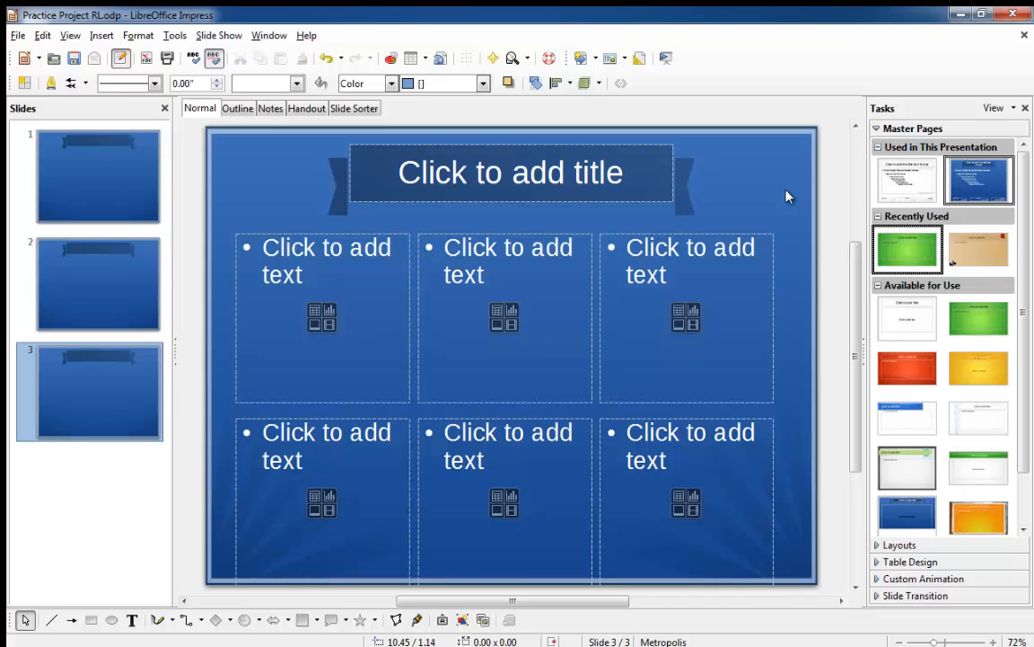
mouse_move(746, 206)
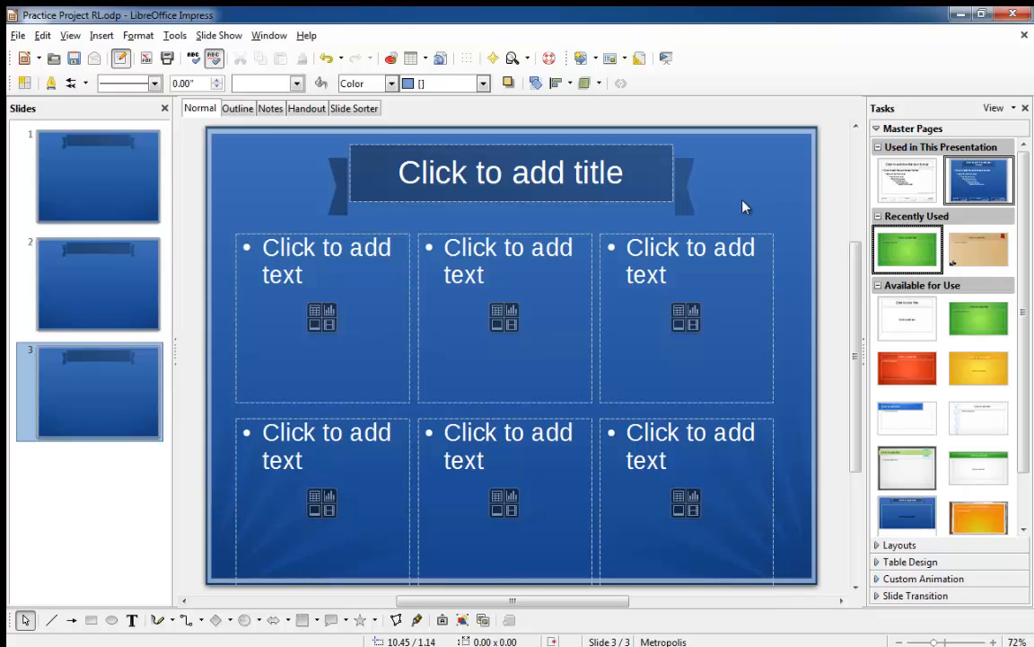
mouse_move(737, 210)
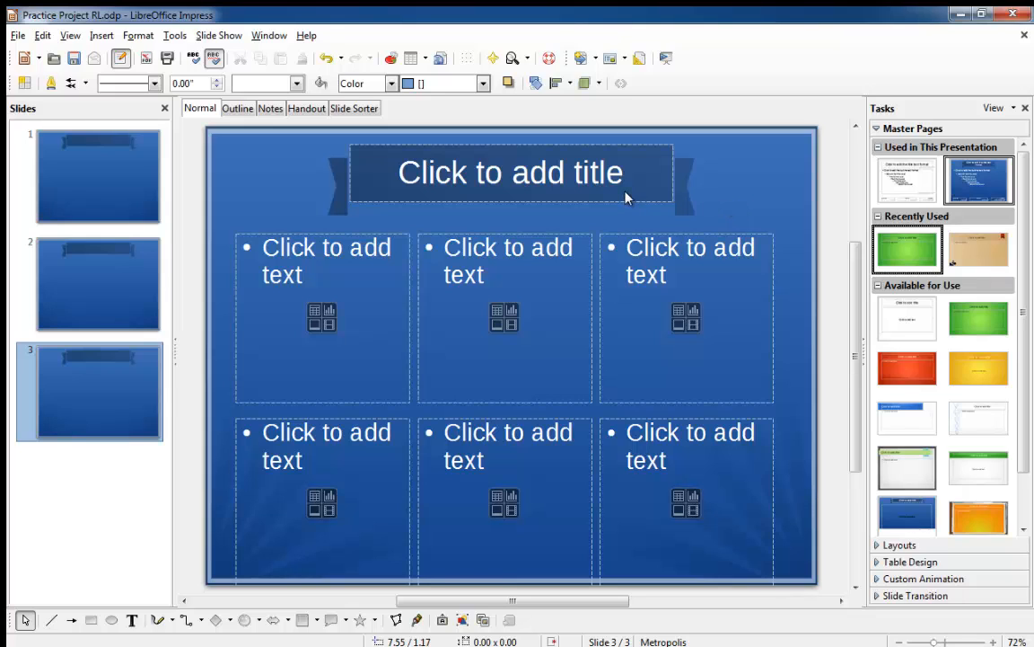
- Switch slide 2 to the Title, 6 Content layout to match slide 3
click(97, 283)
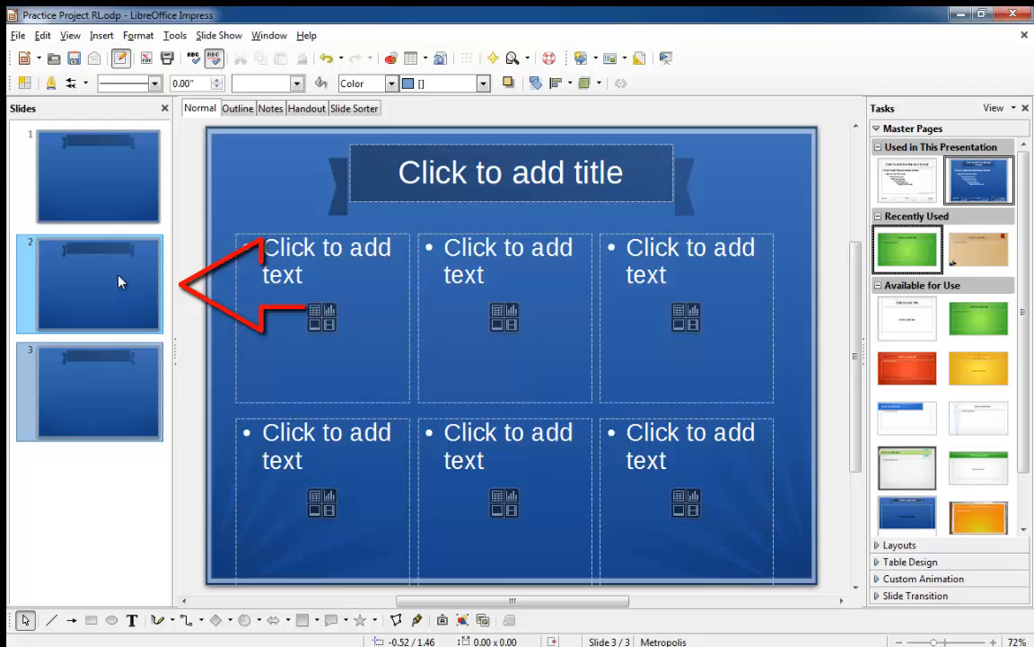
mouse_move(114, 291)
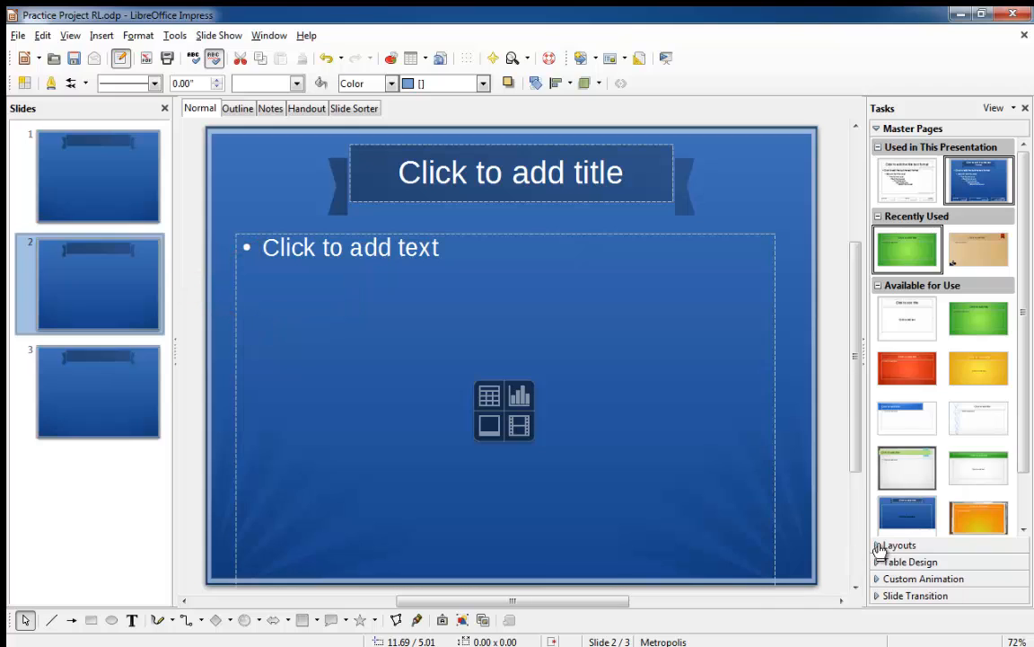
click(898, 546)
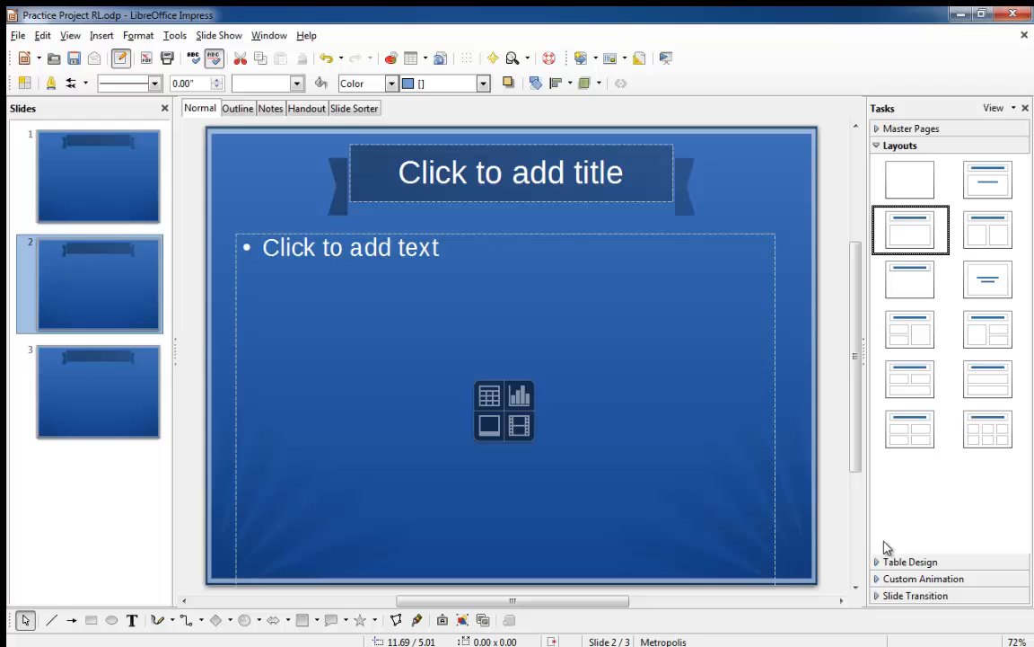
mouse_move(988, 428)
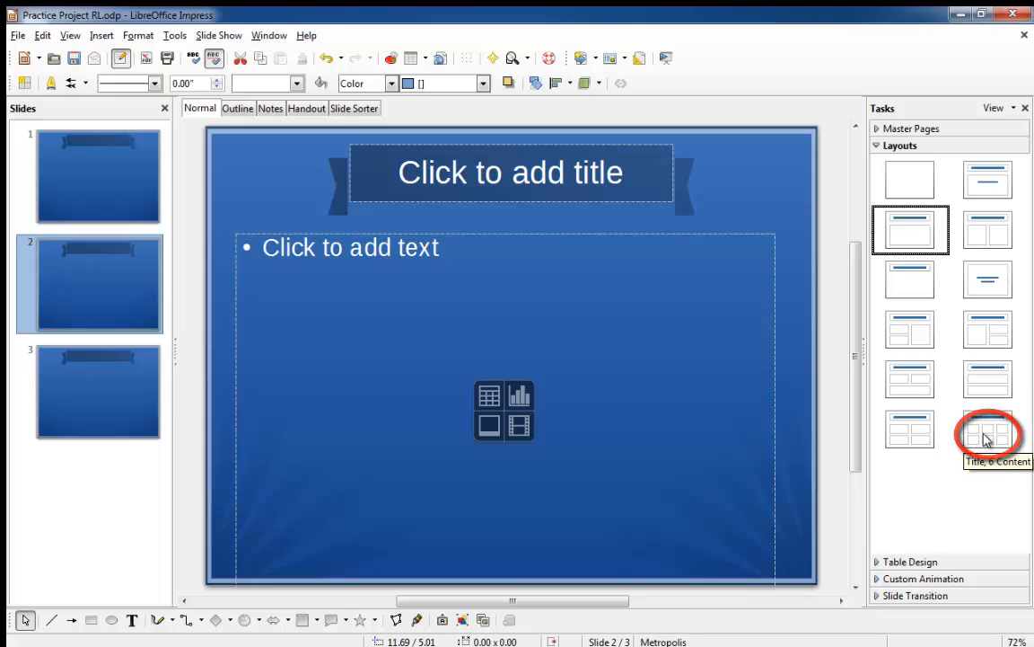
click(988, 433)
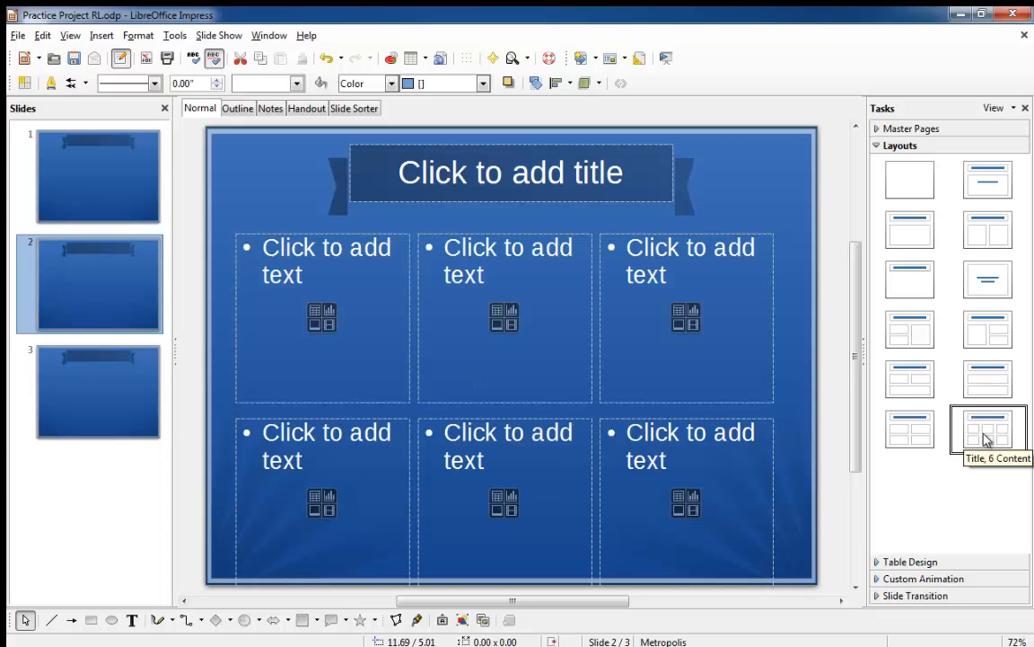